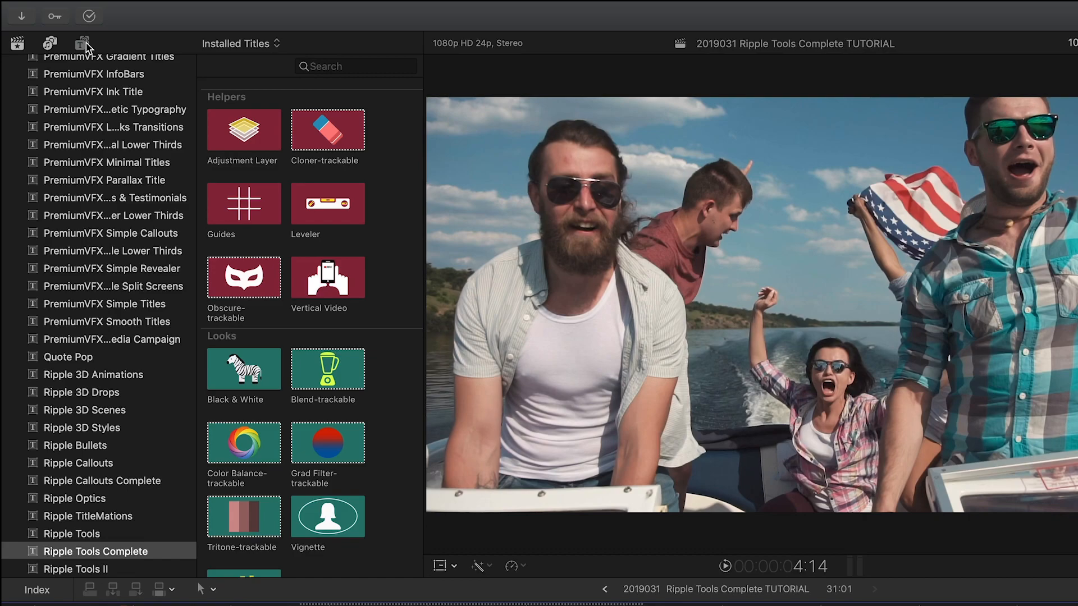
# Step: Show the installed titles collection containing Ripple Tools Complete and its Obscure-trackable helper
pyautogui.click(78, 43)
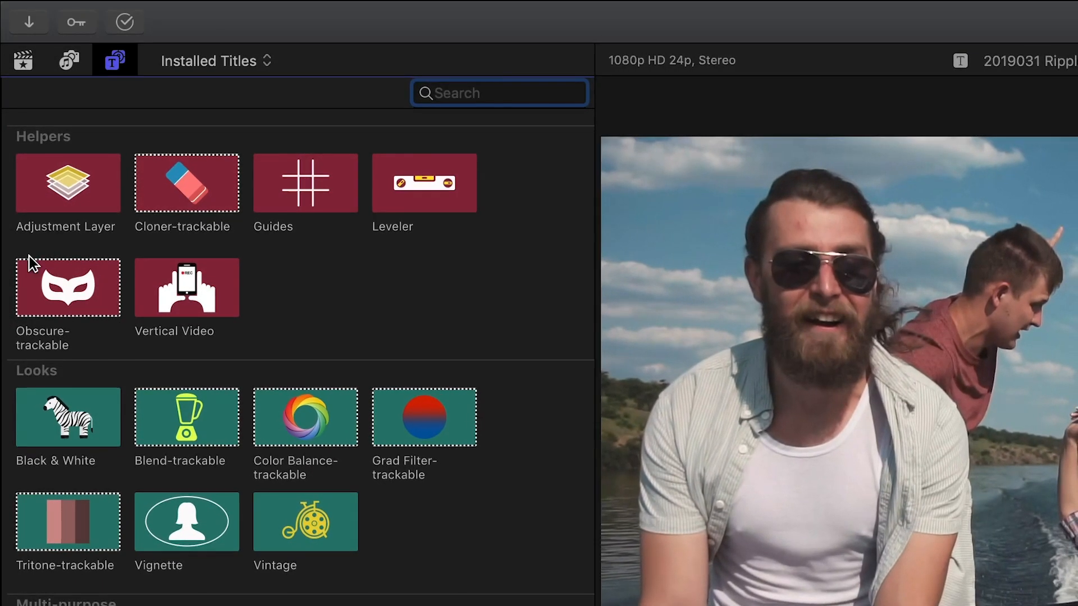
pyautogui.moveTo(100, 337)
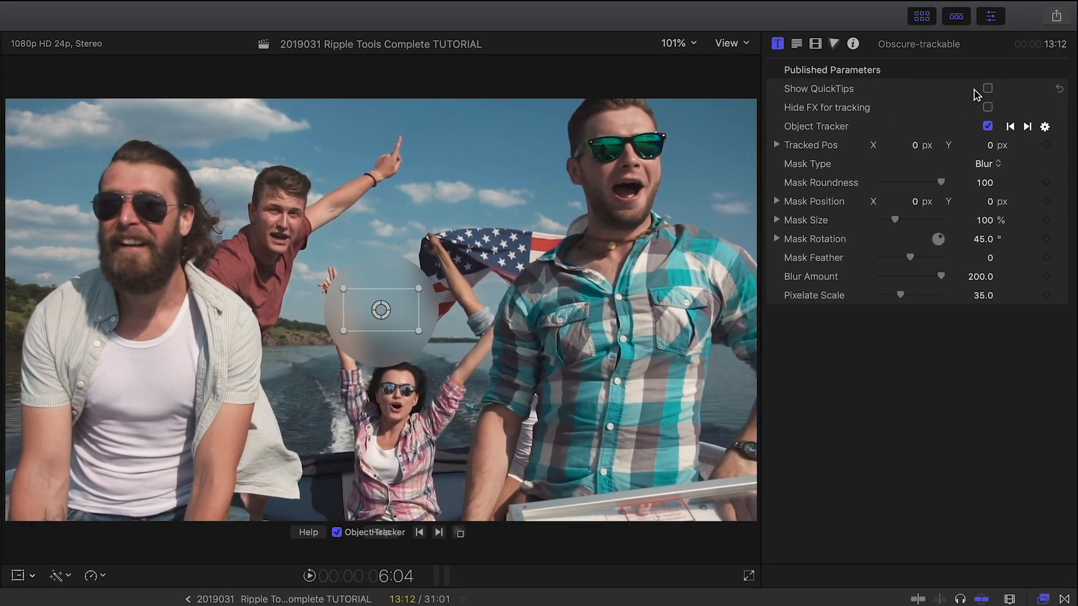
# Step: Enable object tracking in the Inspector for the Obscure-trackable blur on the boat clip
pyautogui.click(986, 87)
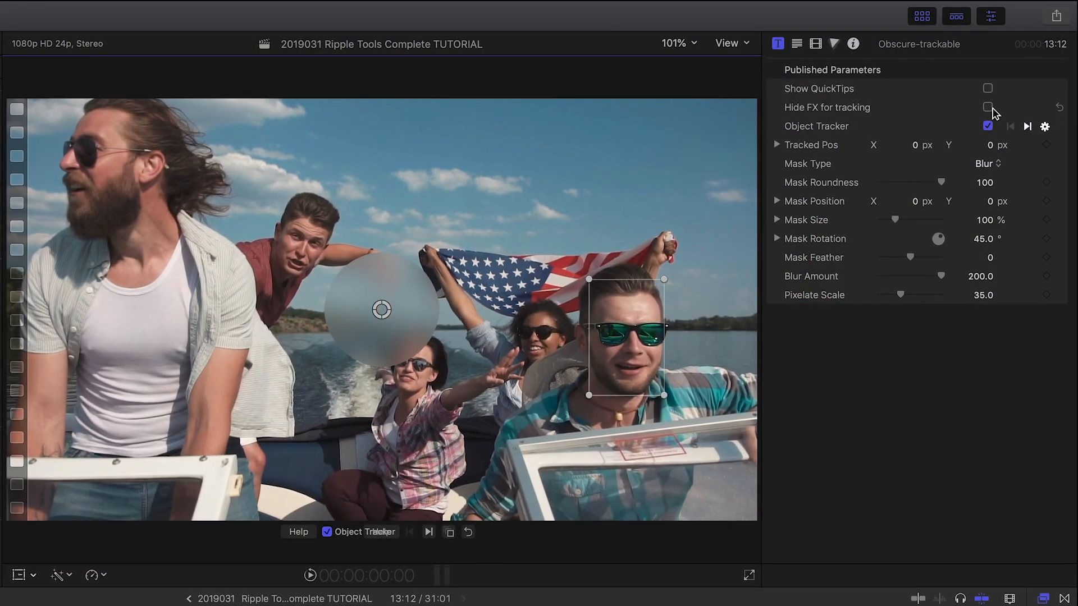
# Step: Hide the blur during tracking and track the man's face forward through the boat clip
pyautogui.click(987, 106)
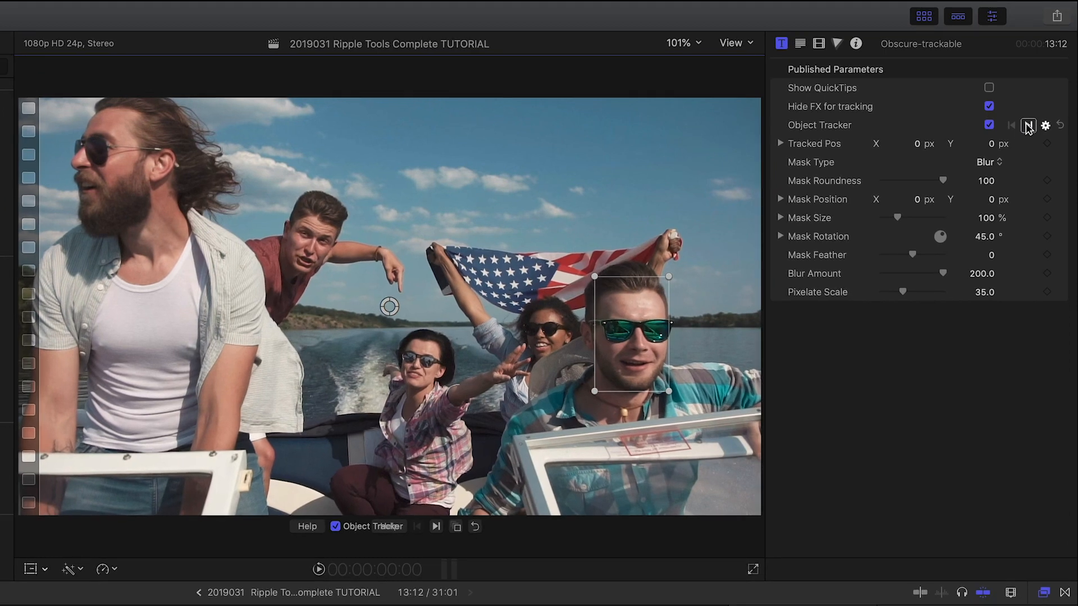
pyautogui.click(1029, 126)
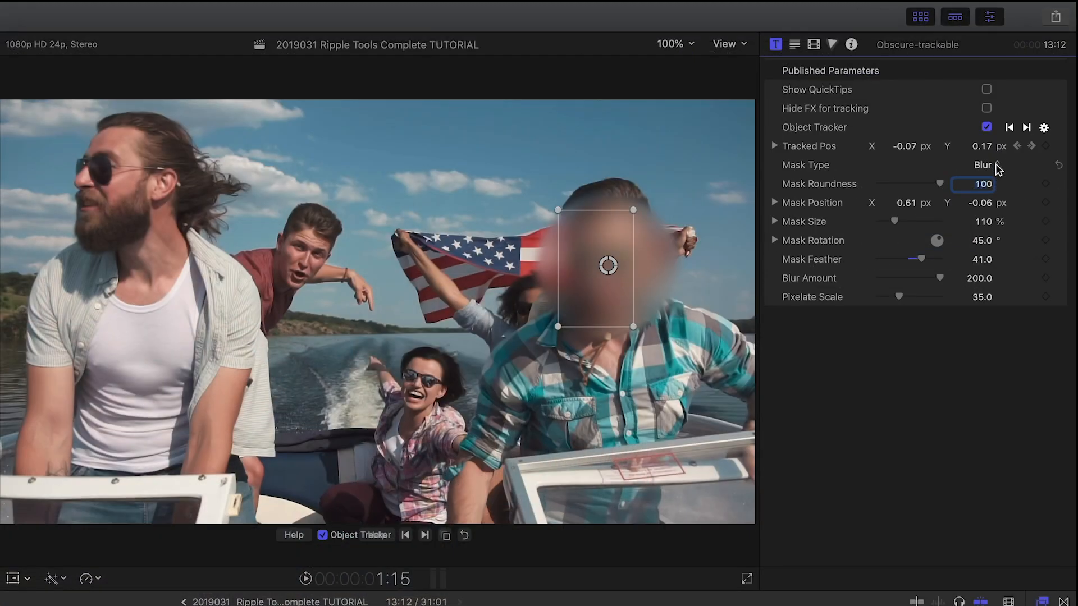
pyautogui.click(983, 165)
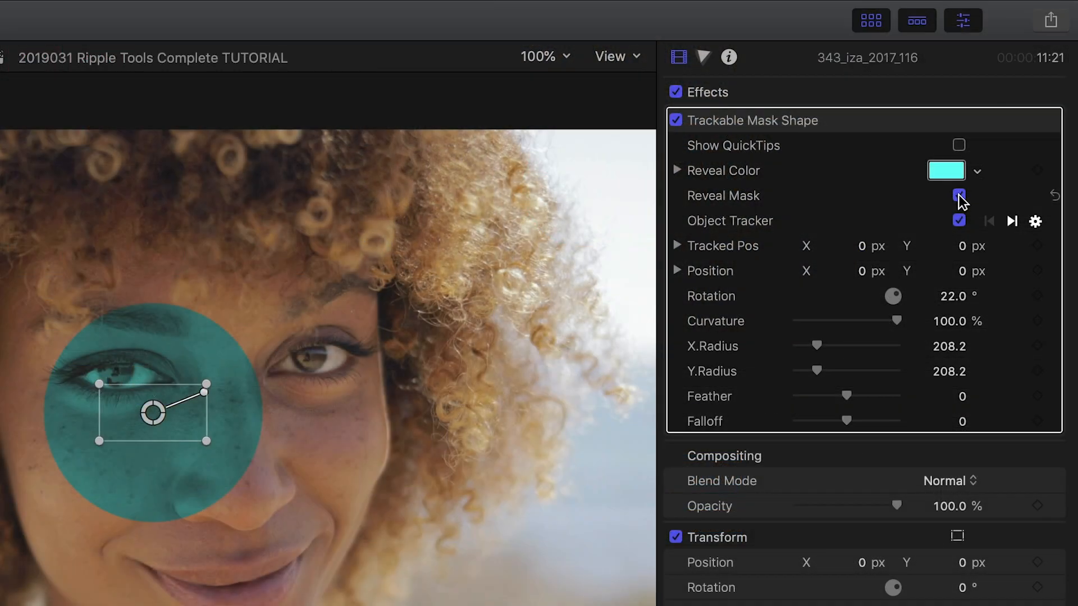
# Step: Toggle Reveal Mask to check the circular mask over the woman's eye, then hide its teal preview
pyautogui.click(957, 195)
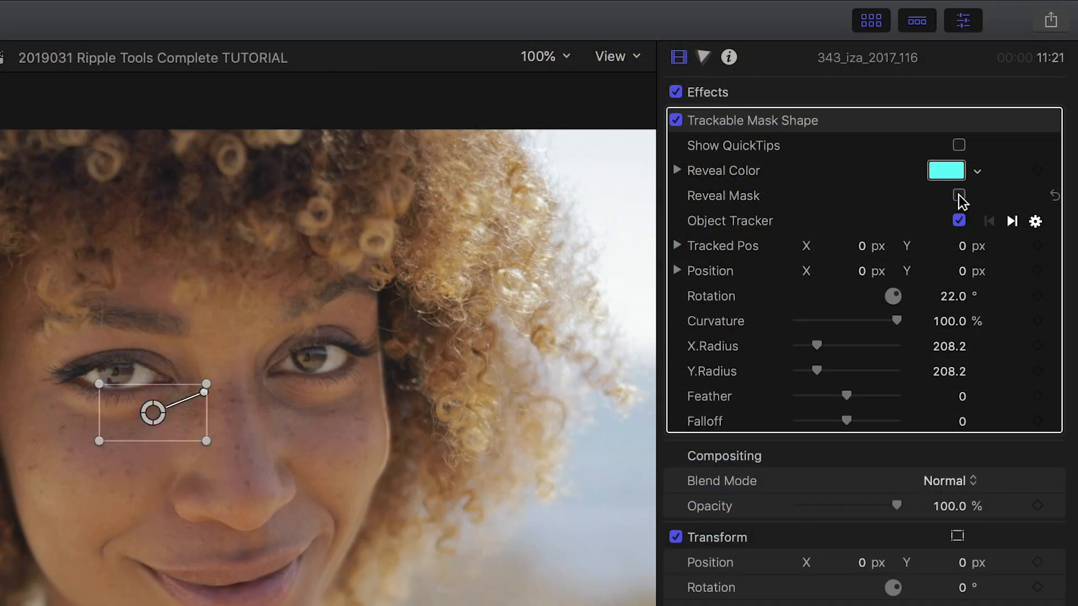
pyautogui.click(959, 193)
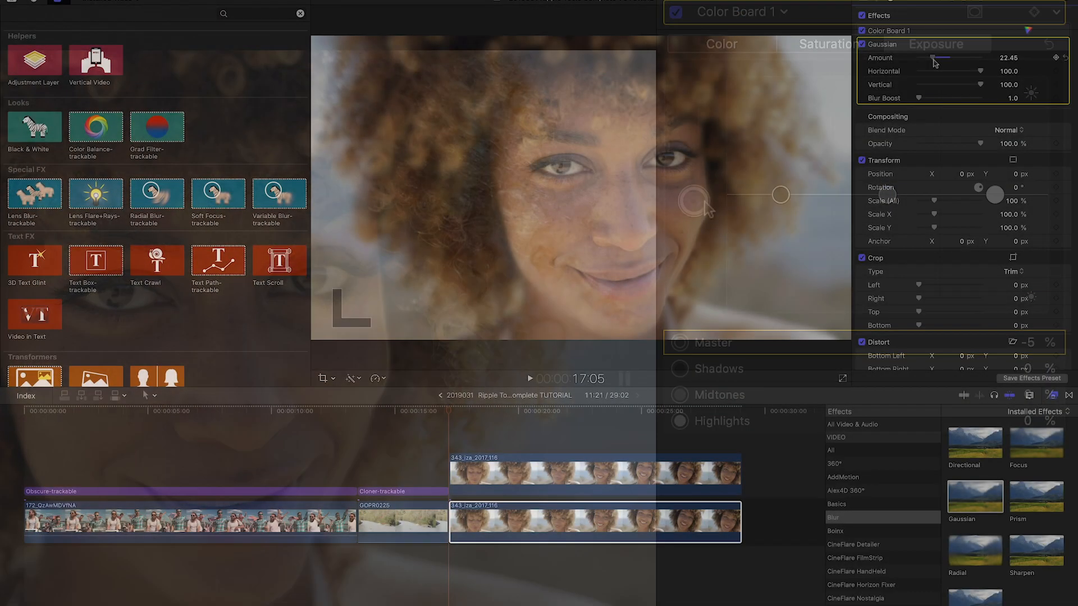
# Step: Lower the Gaussian blur amount on the lower model clip copy to about 7.19
pyautogui.moveTo(936, 57); pyautogui.dragTo(952, 58)
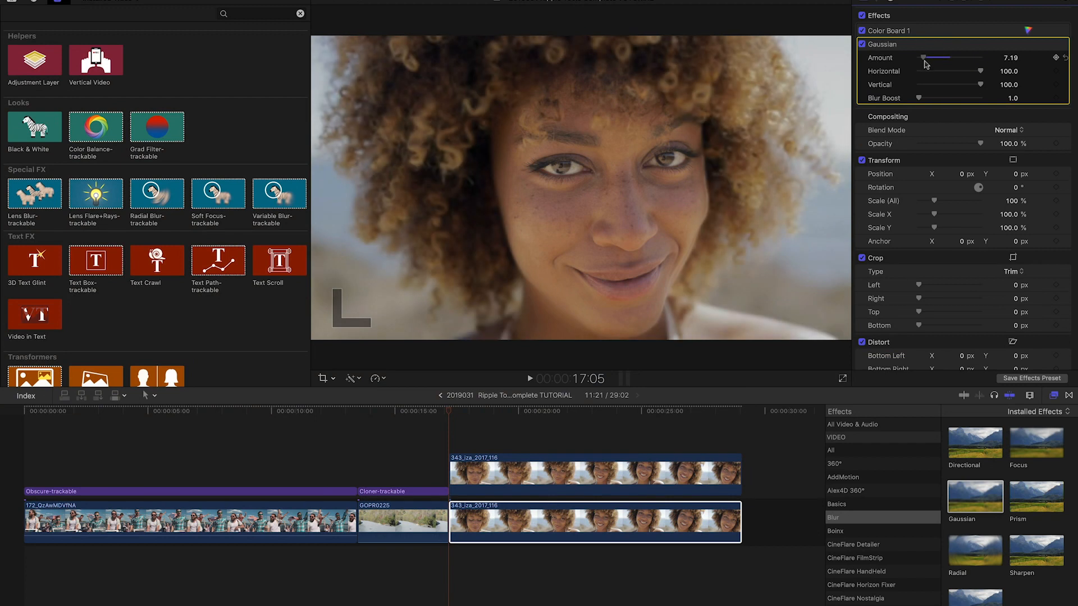